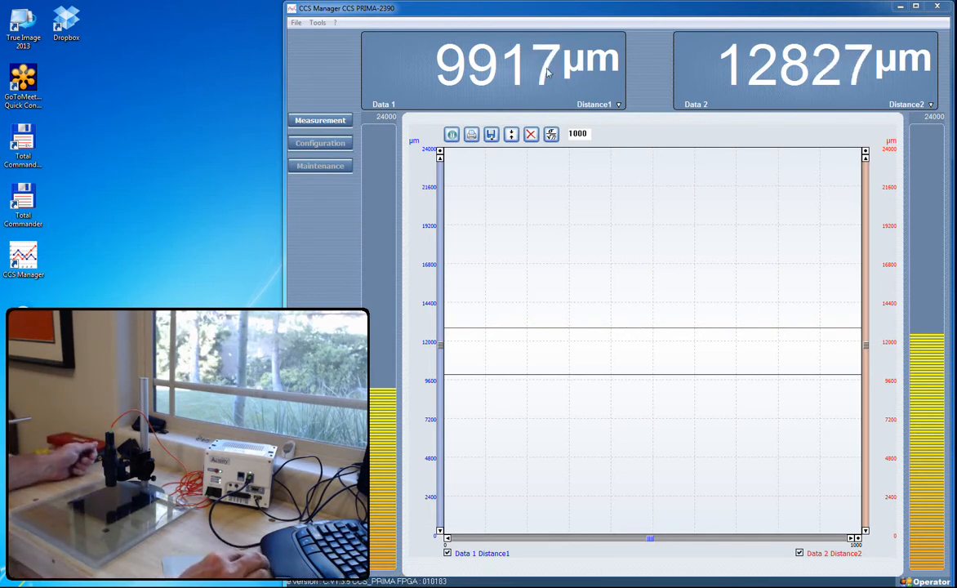
In the sensor configuration, change the constant refractive index from 1.00 to 1.600
{"action": "left_click", "coordinate": [321, 143]}
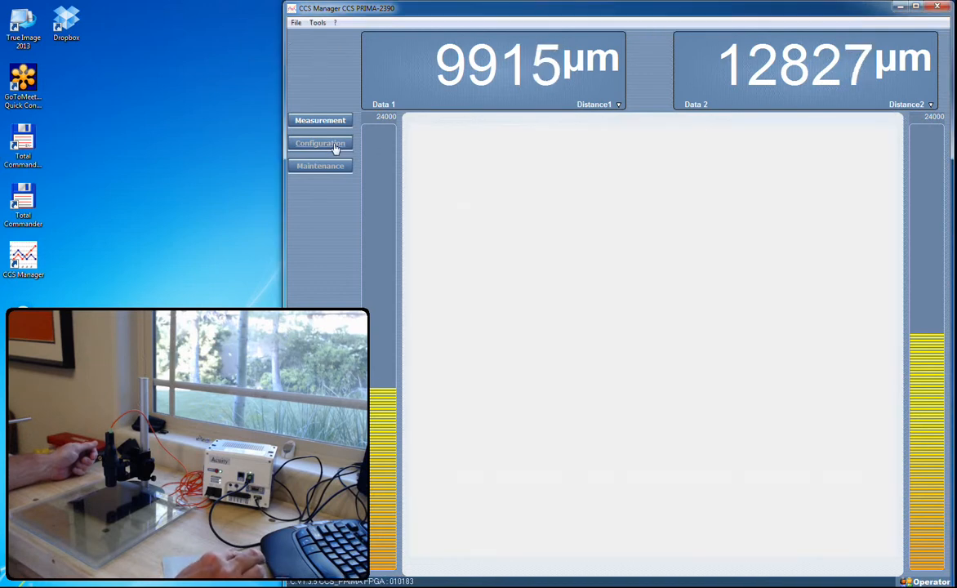
{"action": "left_click", "coordinate": [321, 143]}
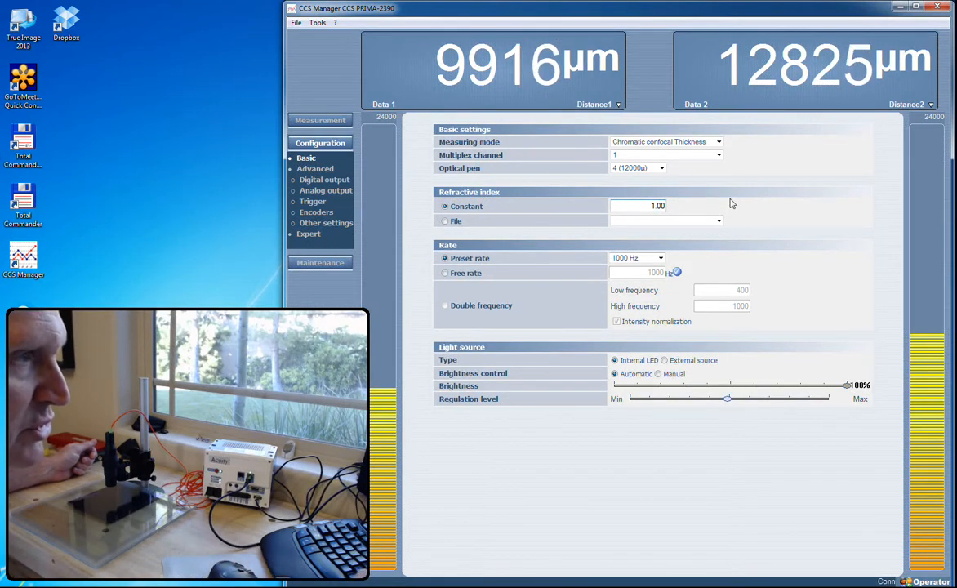
{"action": "type", "text": "1.600"}
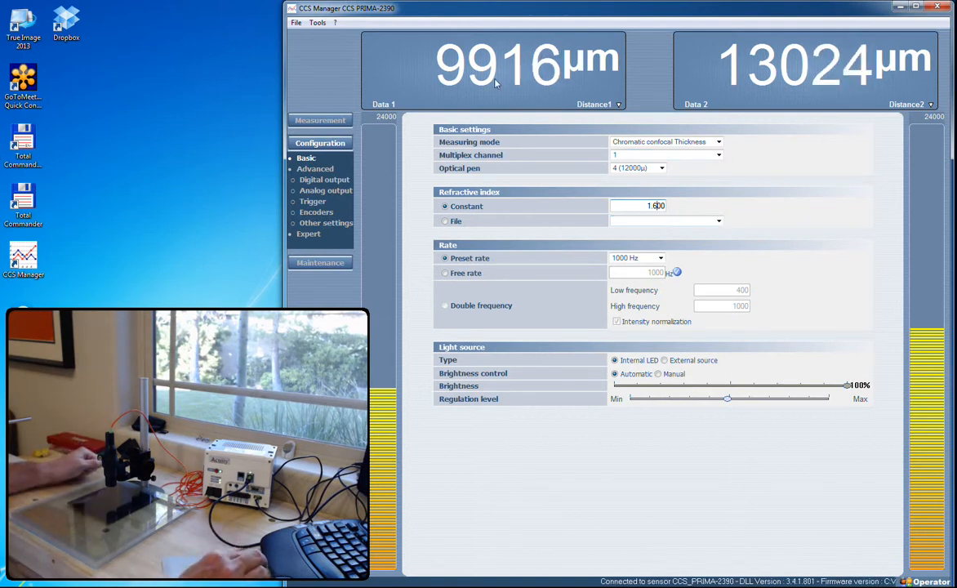
Switch back to the measurement view and set the Data 2 readout to Thickness
{"action": "left_click", "coordinate": [319, 120]}
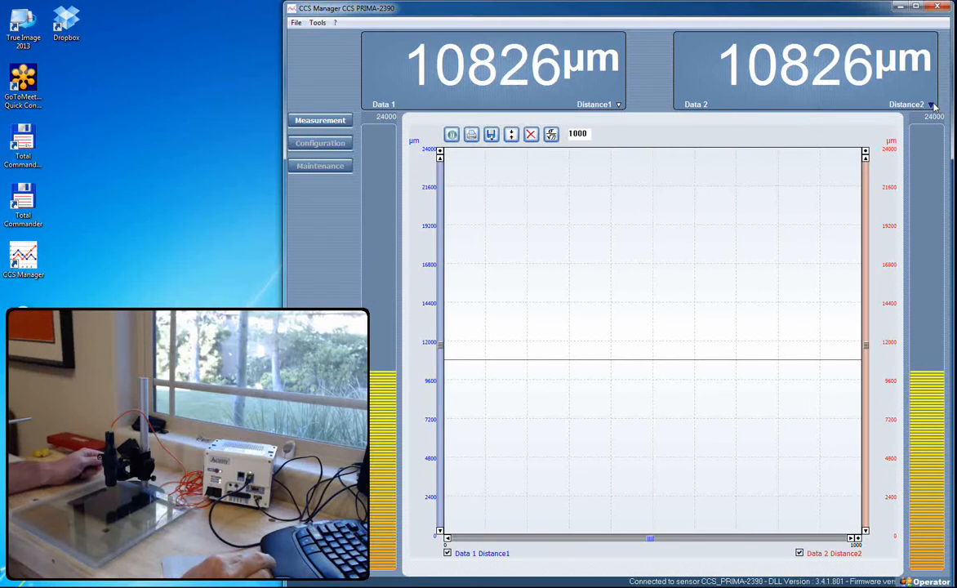
{"action": "left_click", "coordinate": [931, 104]}
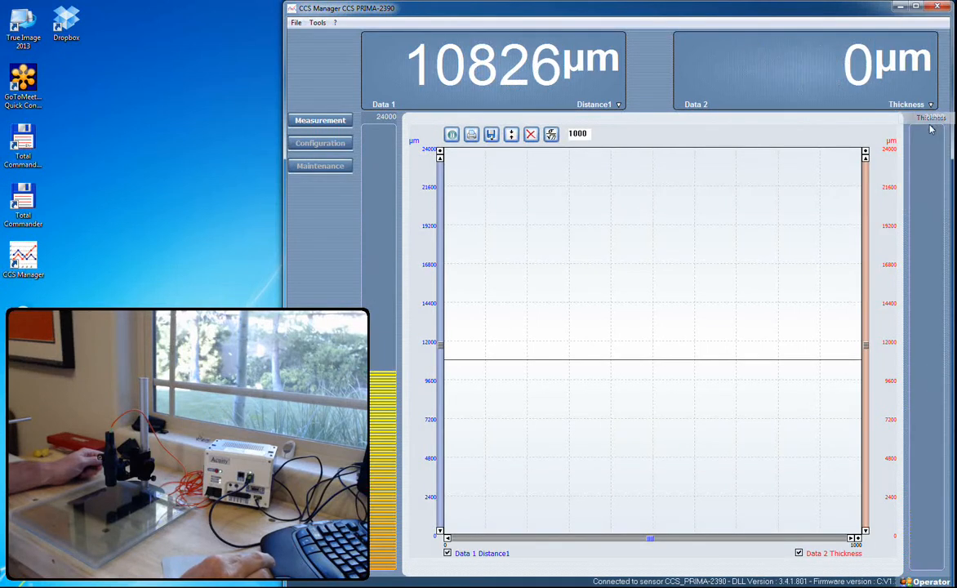